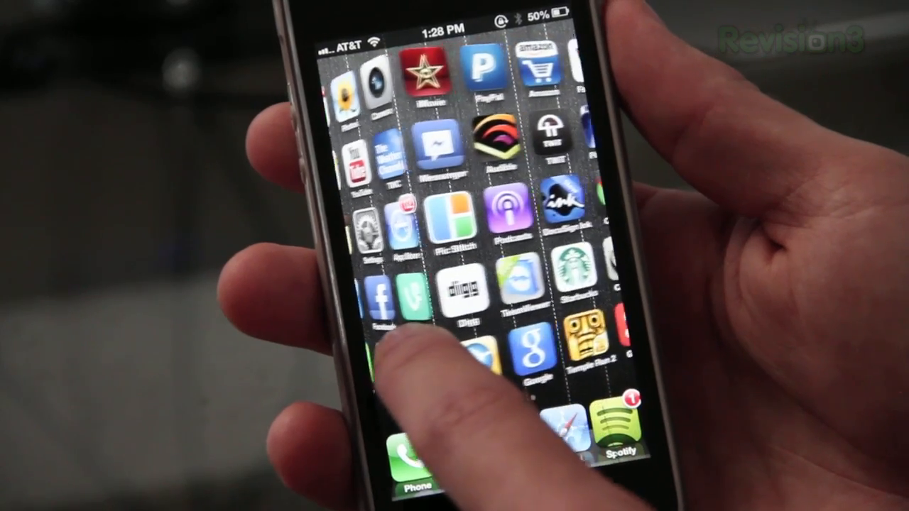
Choose a new page animation mode from Barrel's list of styles.
scroll("left", 3)
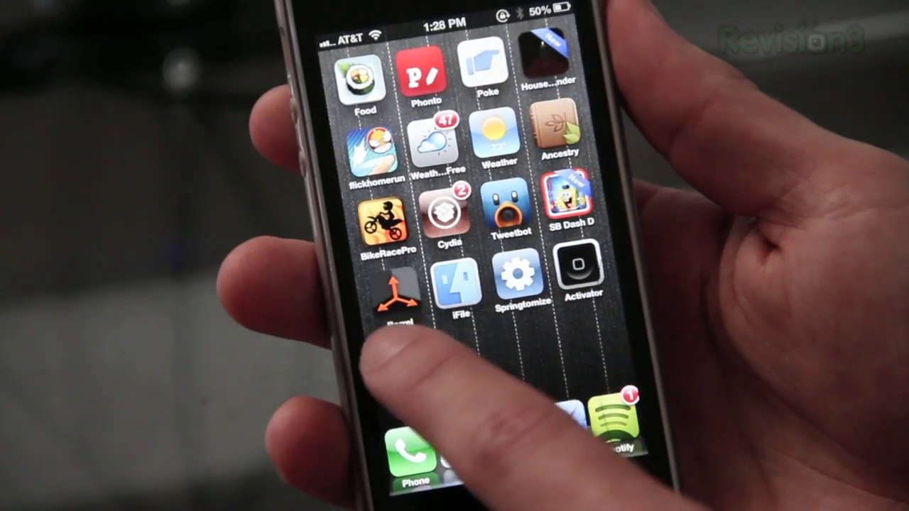
left_click(395, 291)
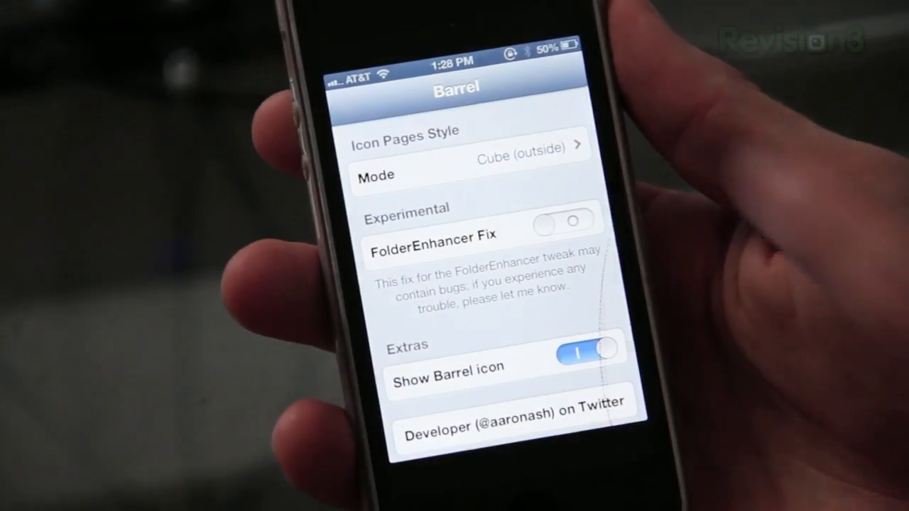
left_click(468, 176)
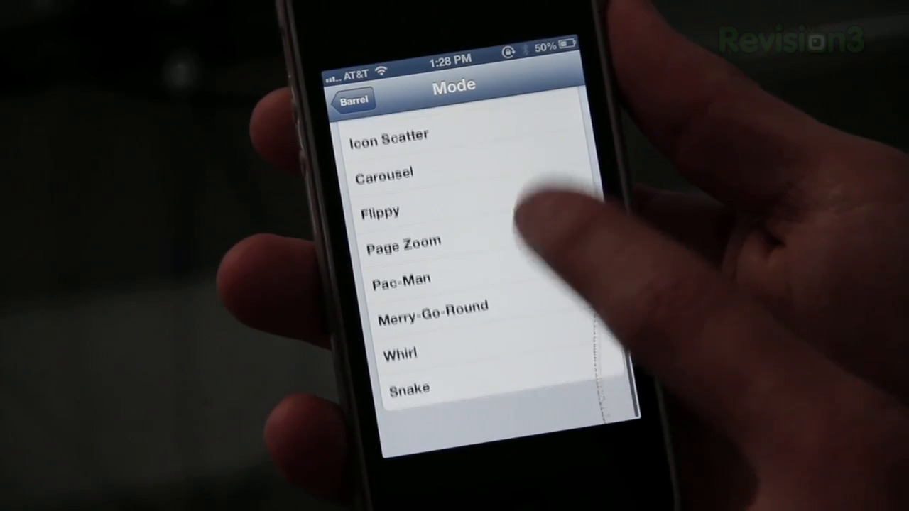
scroll("down", 3)
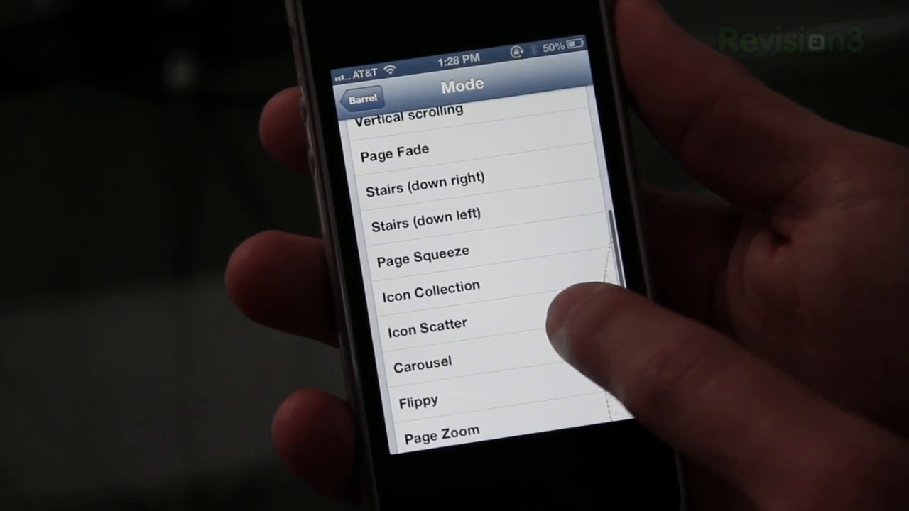
scroll("down", 3)
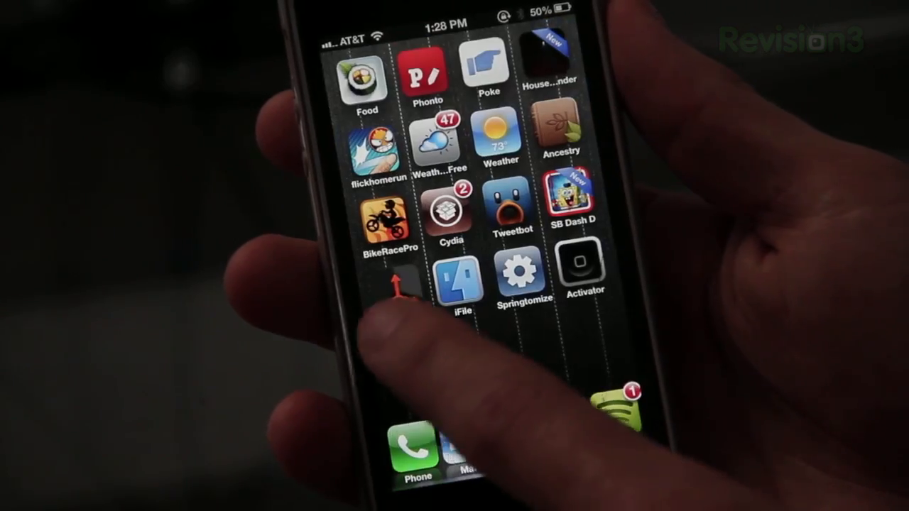
Flip through several home screen pages to preview the new Barrel transition.
scroll("left", 3)
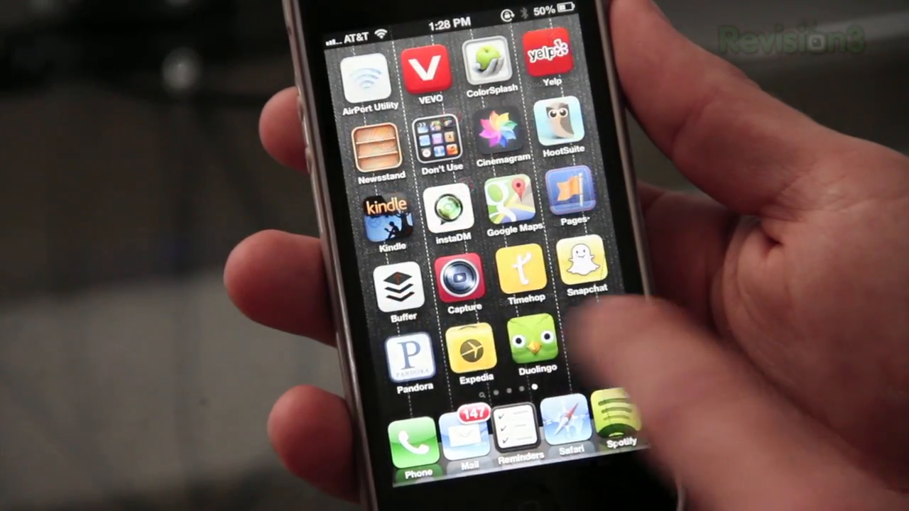
scroll("left", 3)
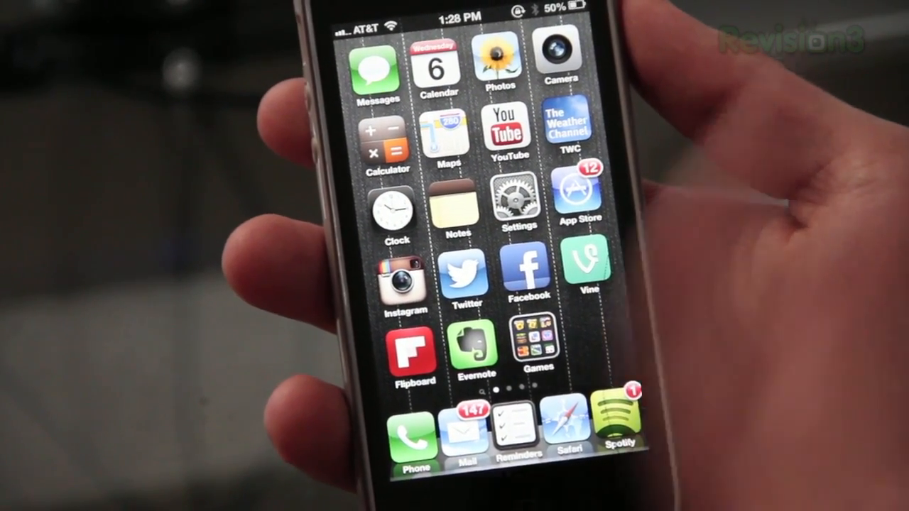
scroll("left", 3)
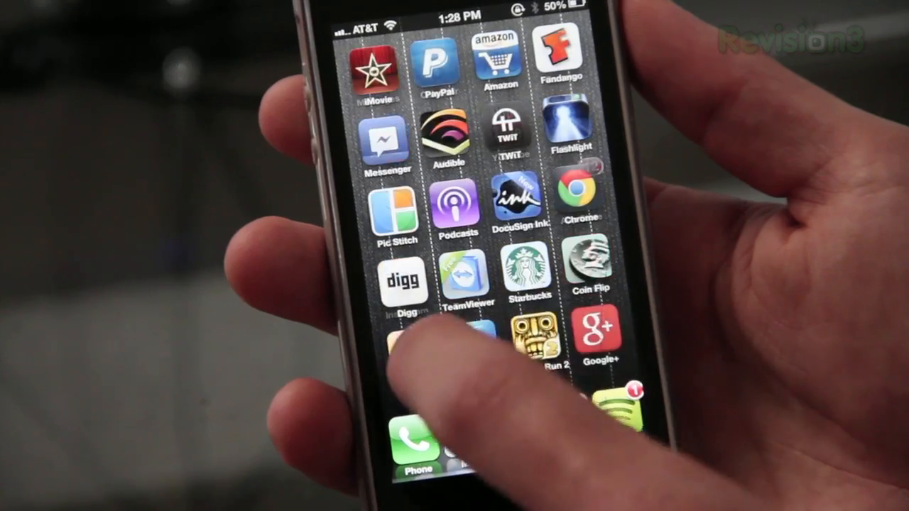
scroll("left", 3)
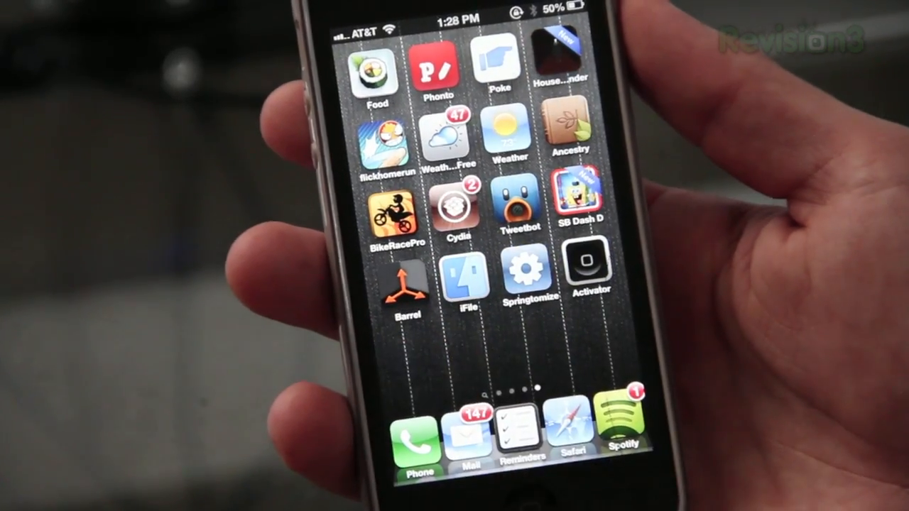
scroll("left", 3)
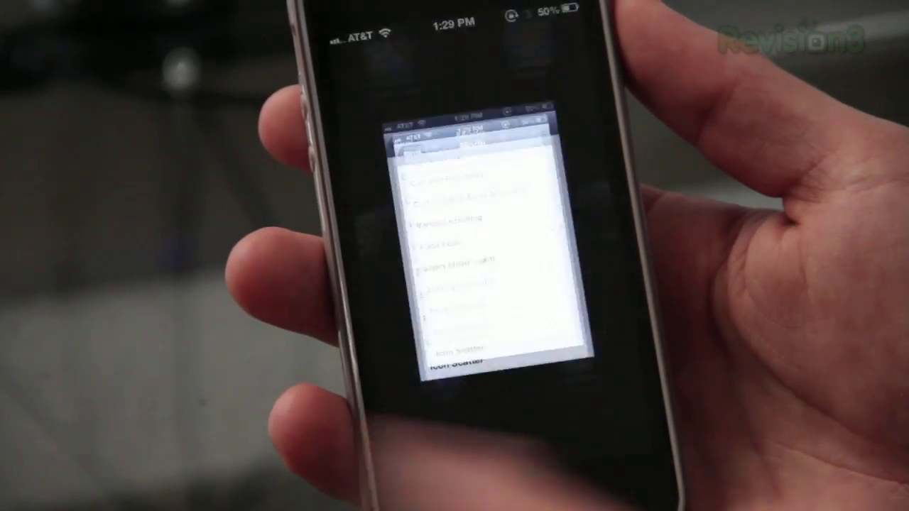
left_click(426, 311)
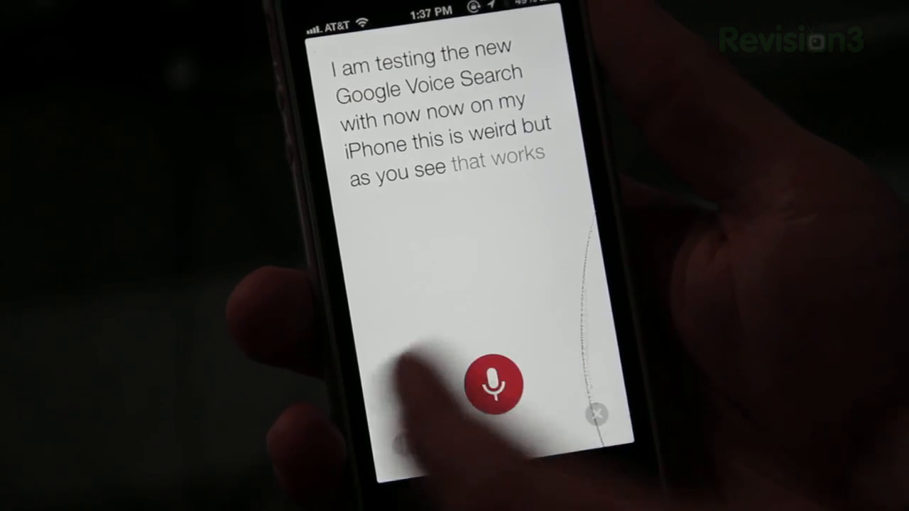
Dismiss the finished voice search and reach NowNow's preferences among the Settings tweaks.
left_click(494, 387)
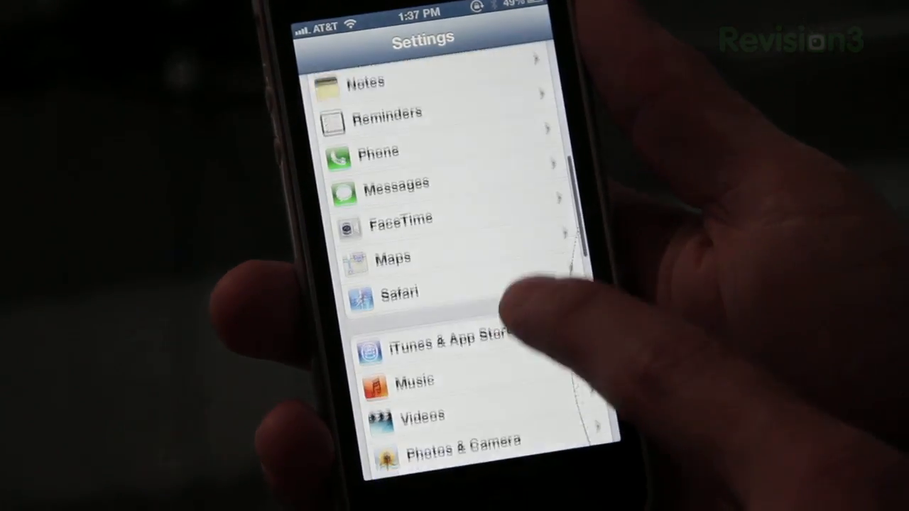
scroll("down", 3)
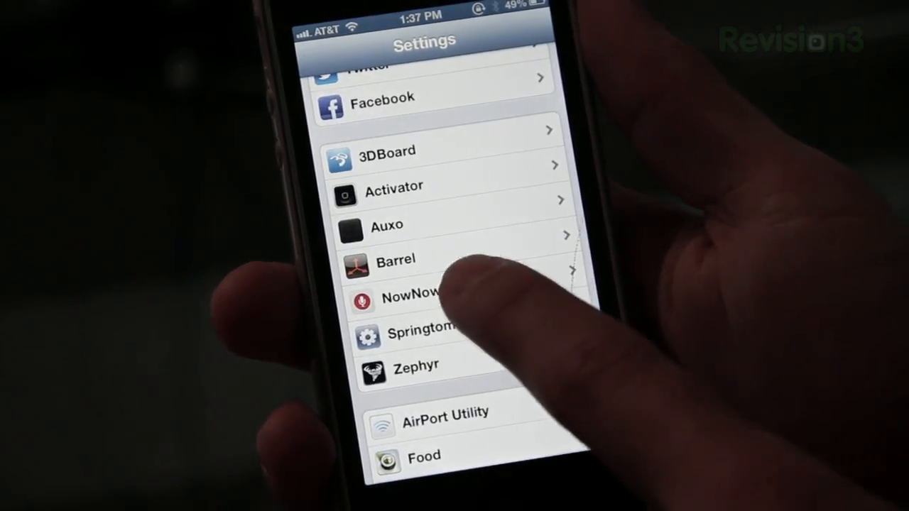
left_click(409, 297)
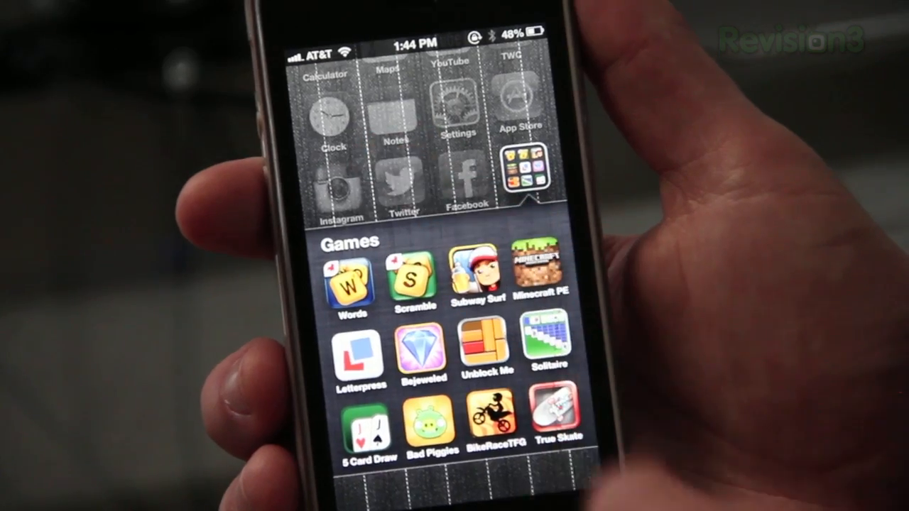
scroll("left", 3)
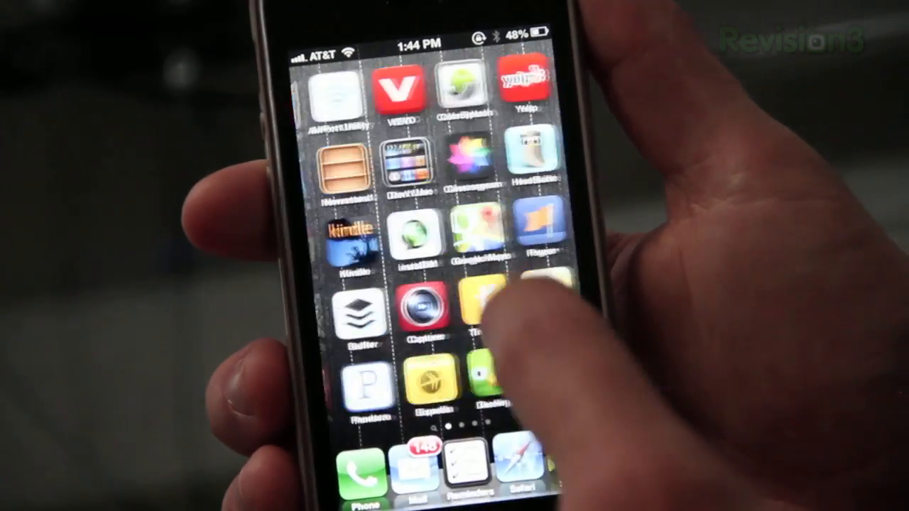
Enable the CoverFlow effect for the dock in Springtomize's Dock settings.
left_click(483, 306)
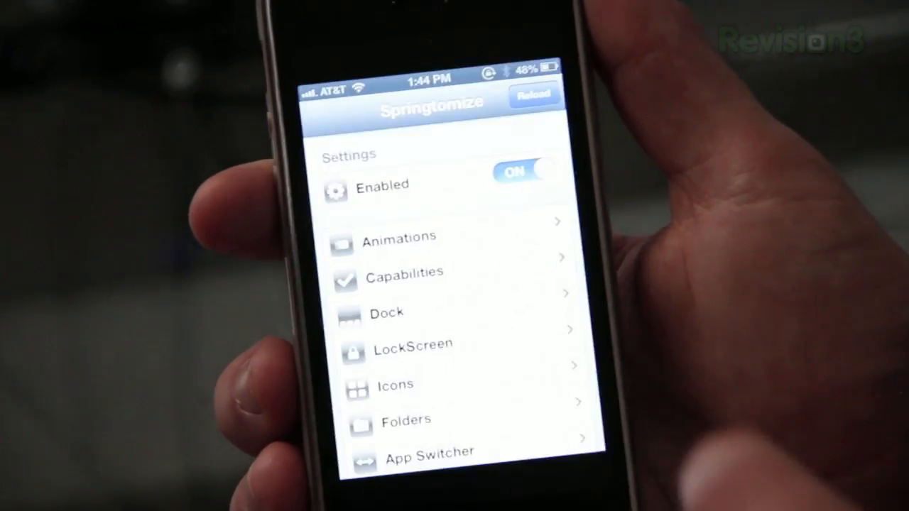
left_click(386, 312)
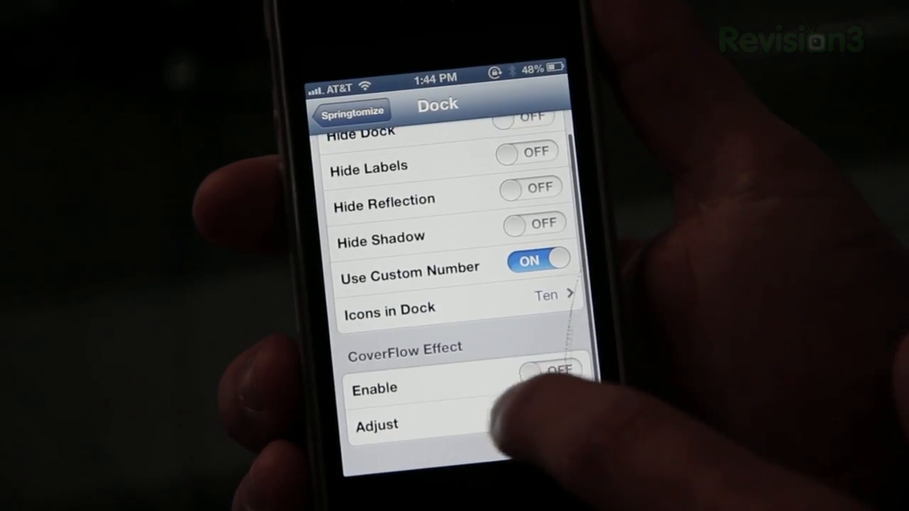
left_click(547, 374)
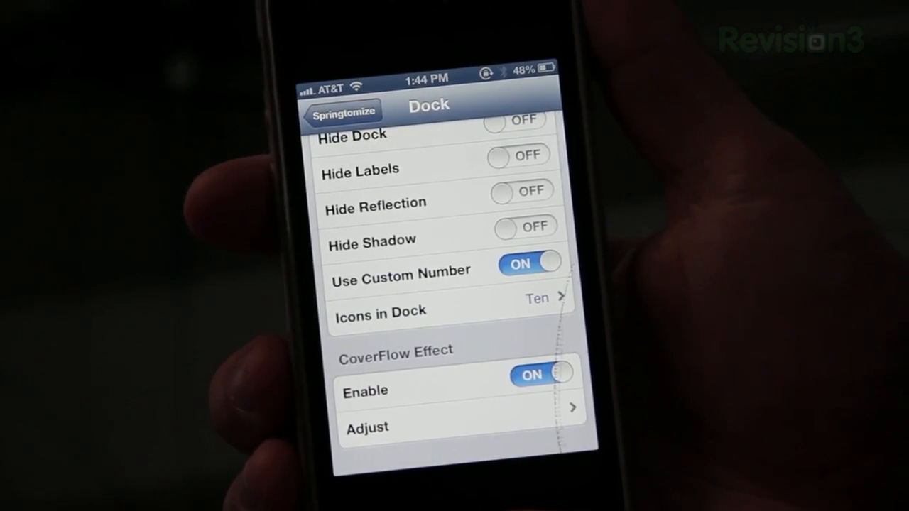
left_click(344, 111)
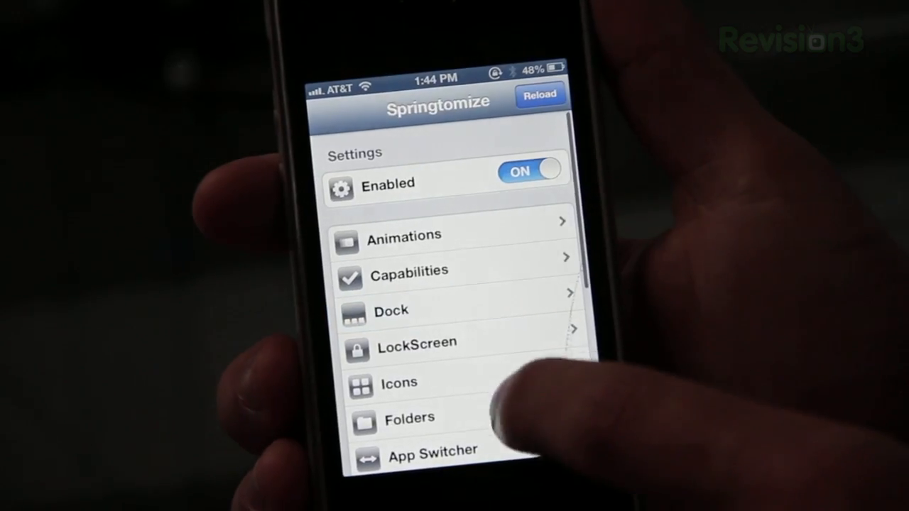
Pick the folder icons-per-line value and respring to apply the changes.
left_click(409, 417)
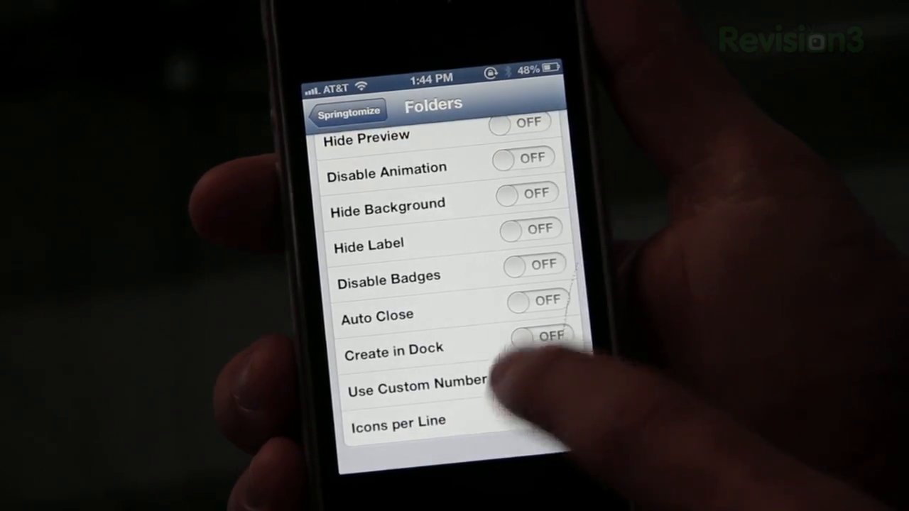
left_click(397, 420)
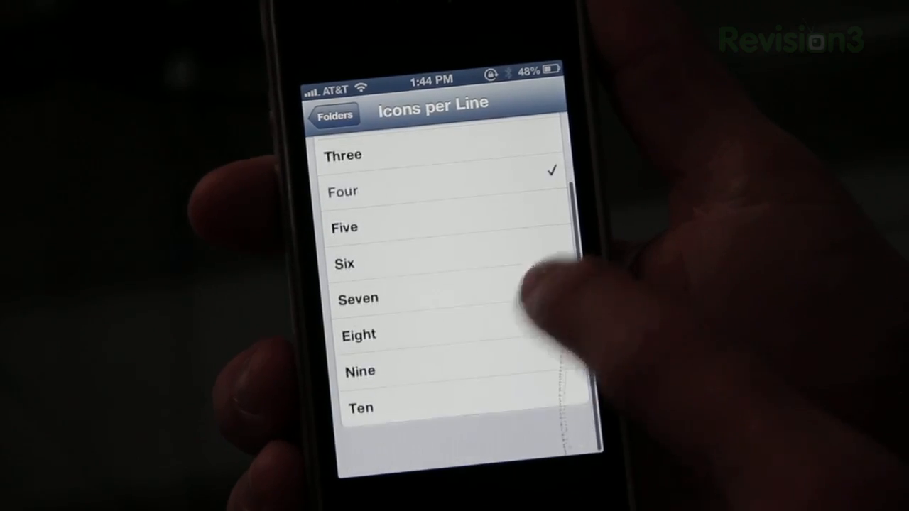
left_click(334, 114)
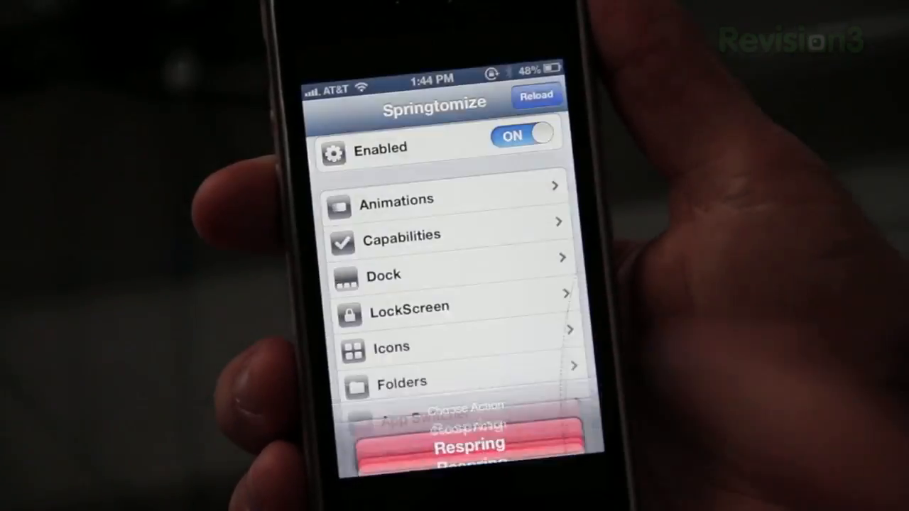
left_click(469, 444)
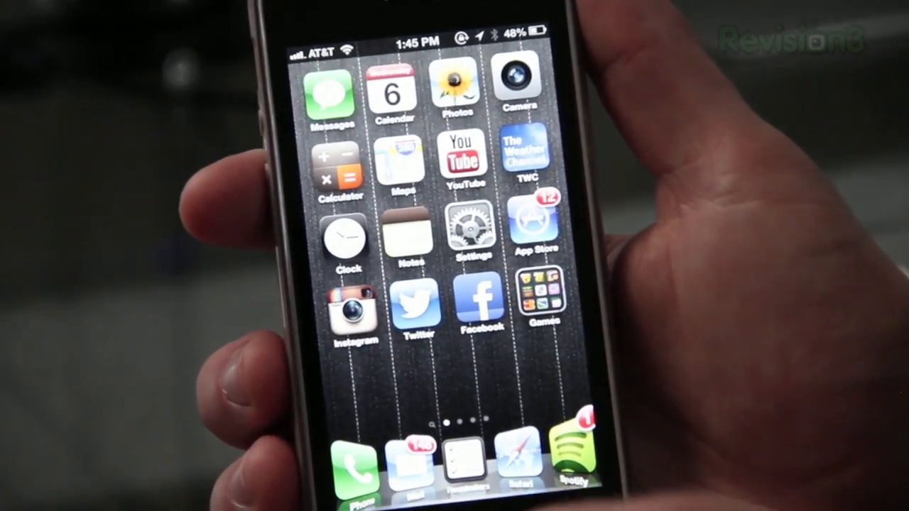
Scroll the CoverFlow dock row of extra icons and finish editing the layout.
scroll("left", 3)
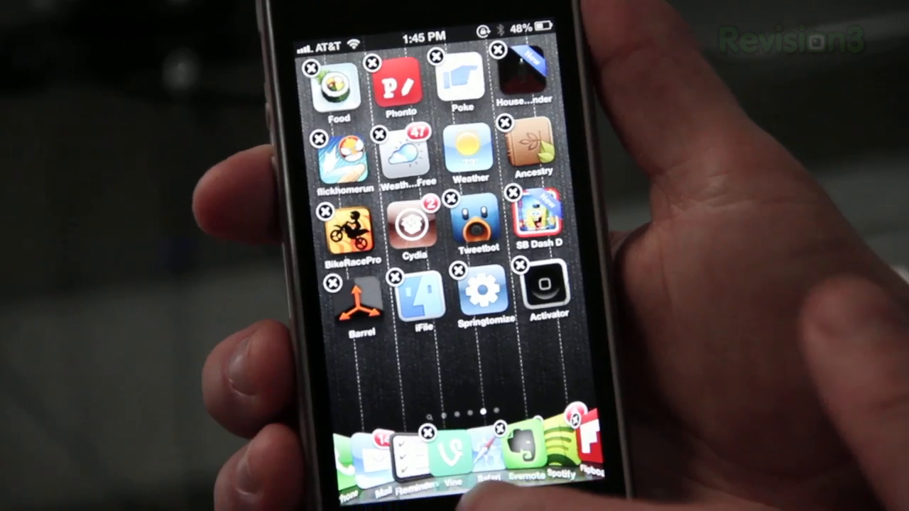
left_click(474, 294)
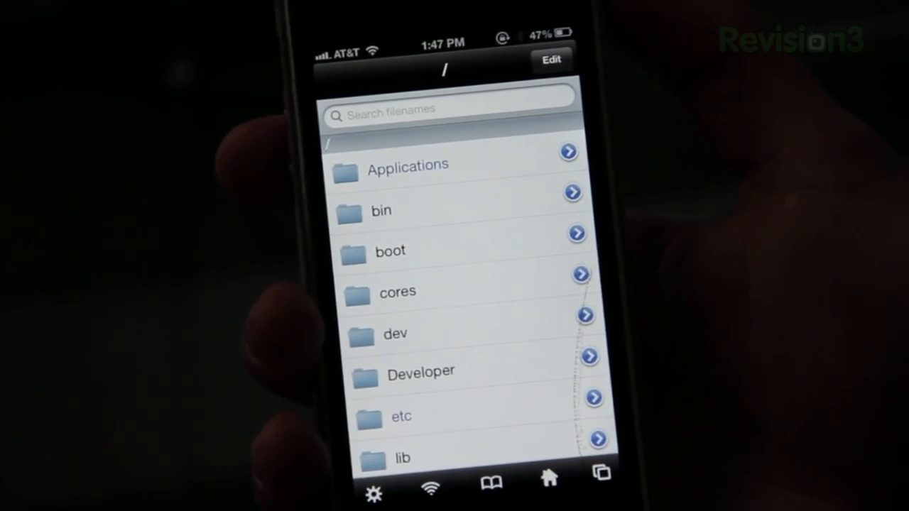
Look inside BarrelSettings.app, then back out through /var/stash to the var folder.
scroll("down", 3)
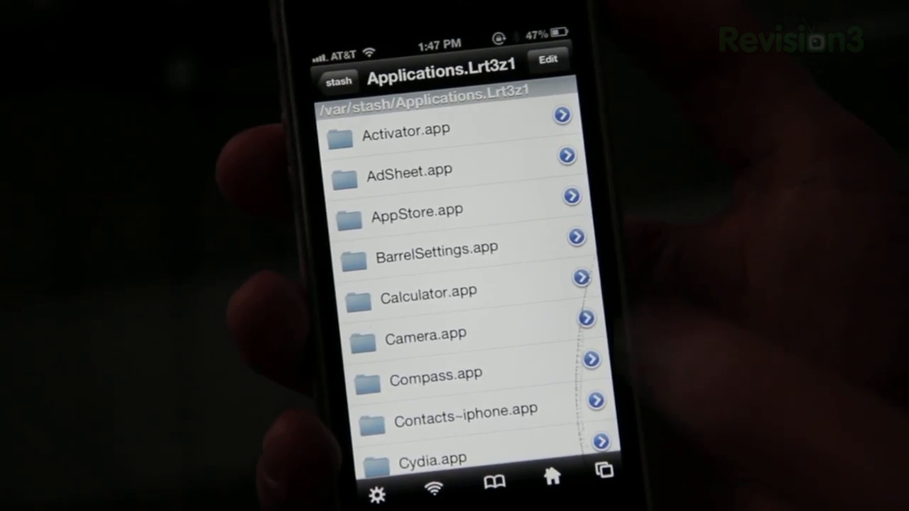
left_click(437, 247)
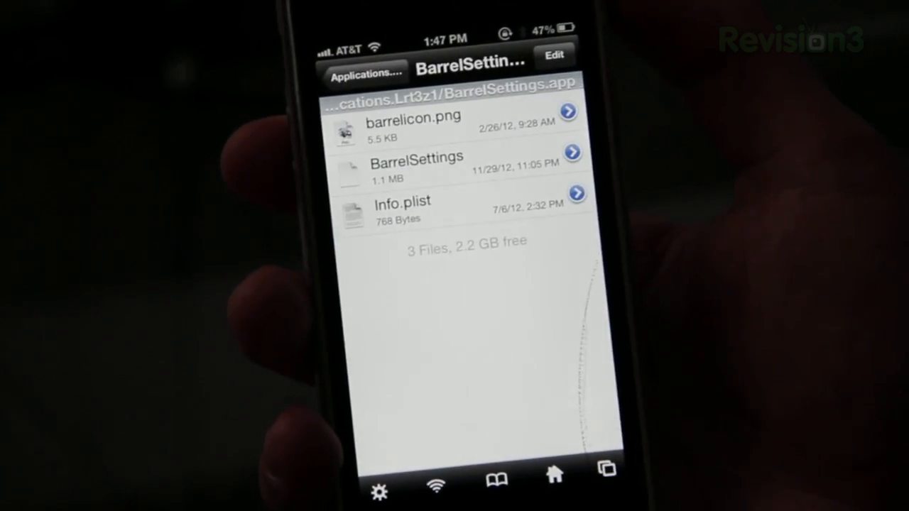
left_click(365, 72)
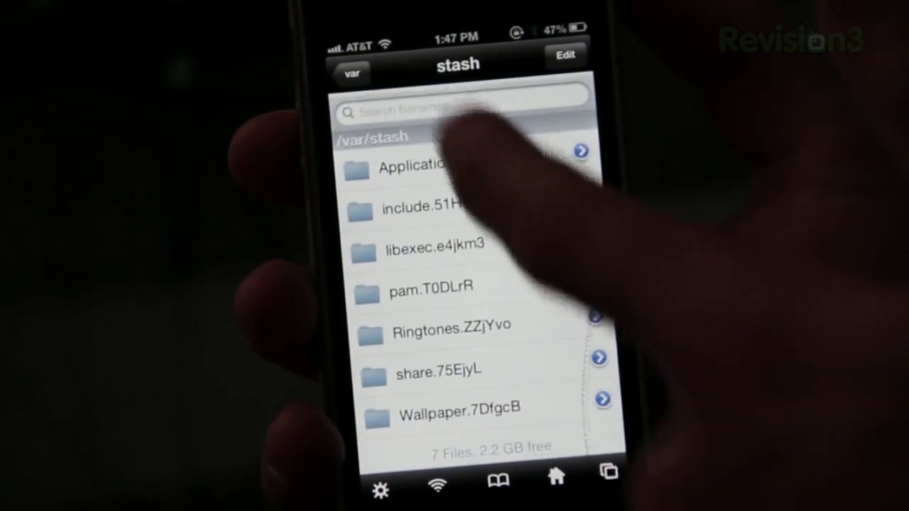
left_click(349, 73)
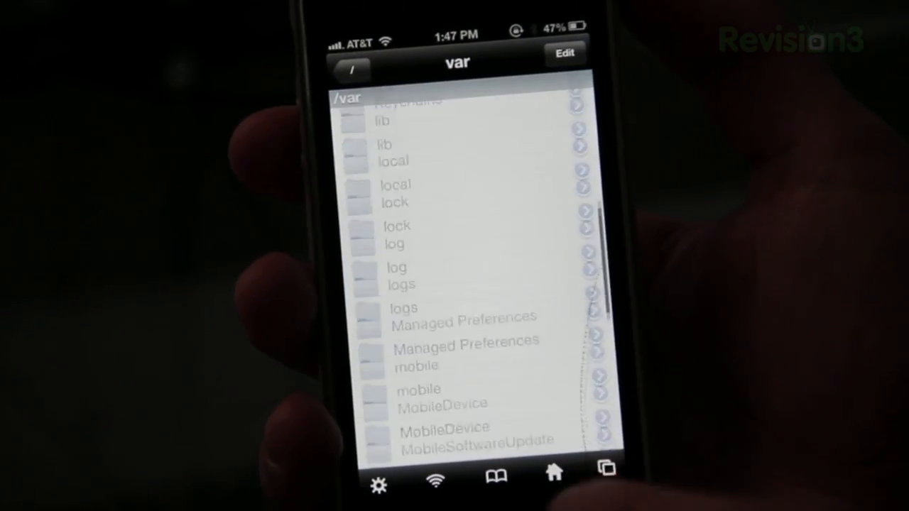
Scroll down through the contents of the var folder.
scroll("down", 3)
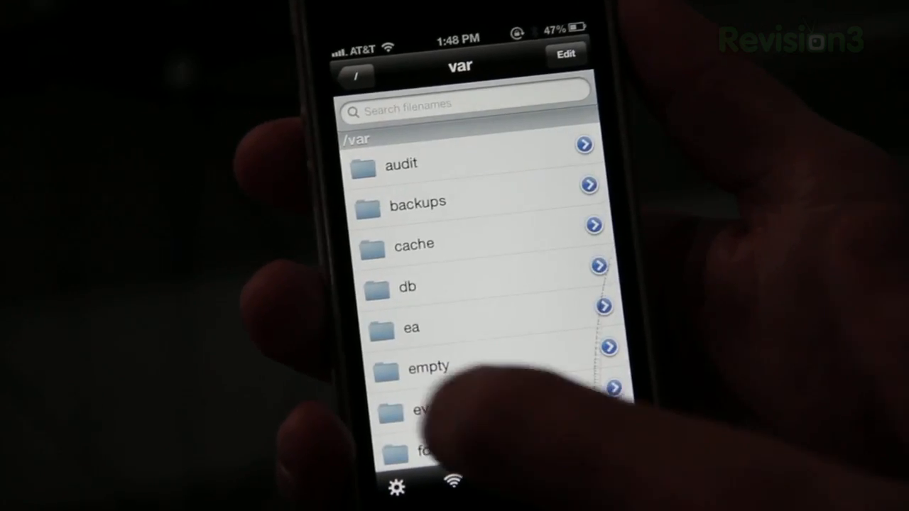
scroll("down", 3)
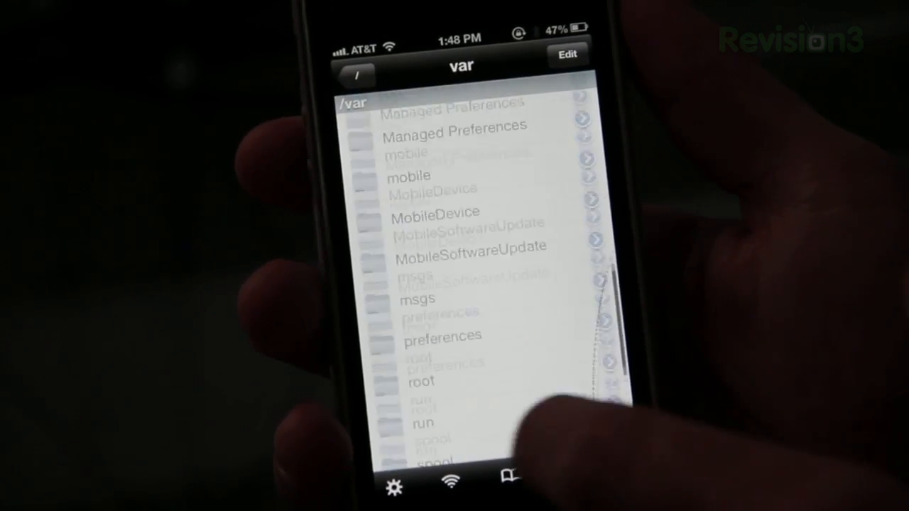
scroll("down", 3)
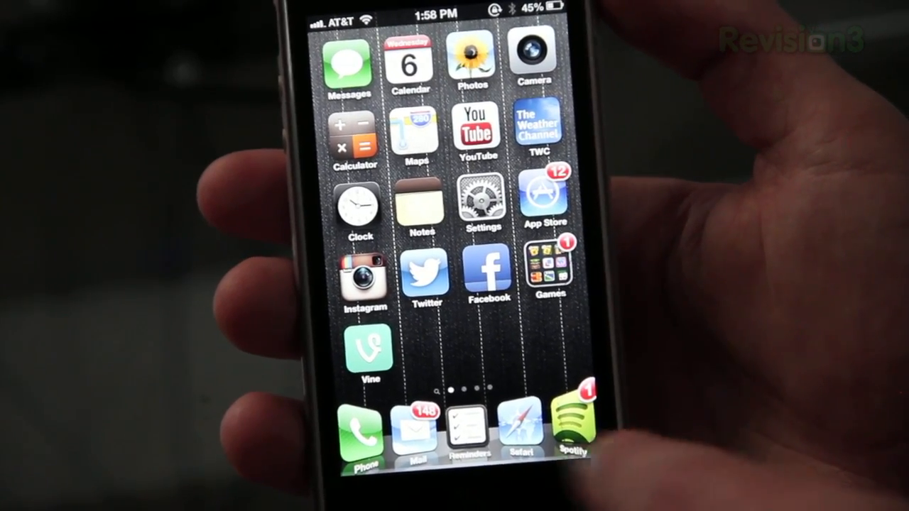
Launch Safari from the dock onto a blank untitled page.
left_click(521, 429)
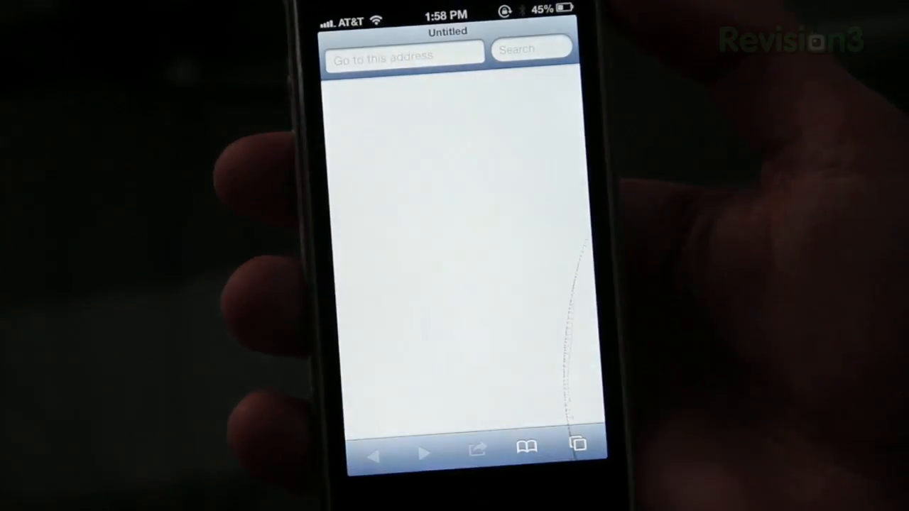